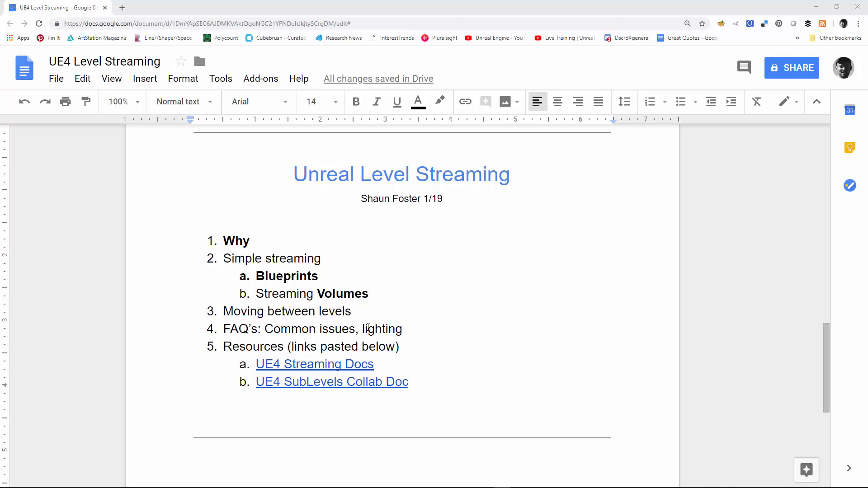
mouse_move(387, 374)
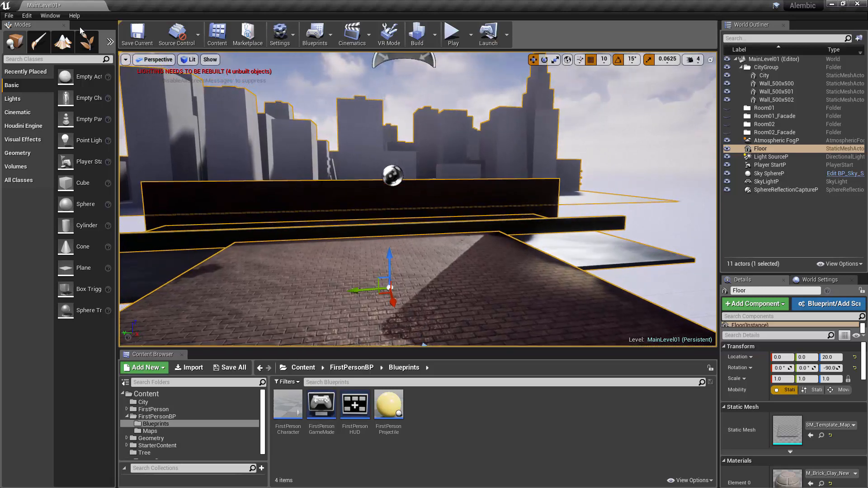
mouse_move(50, 15)
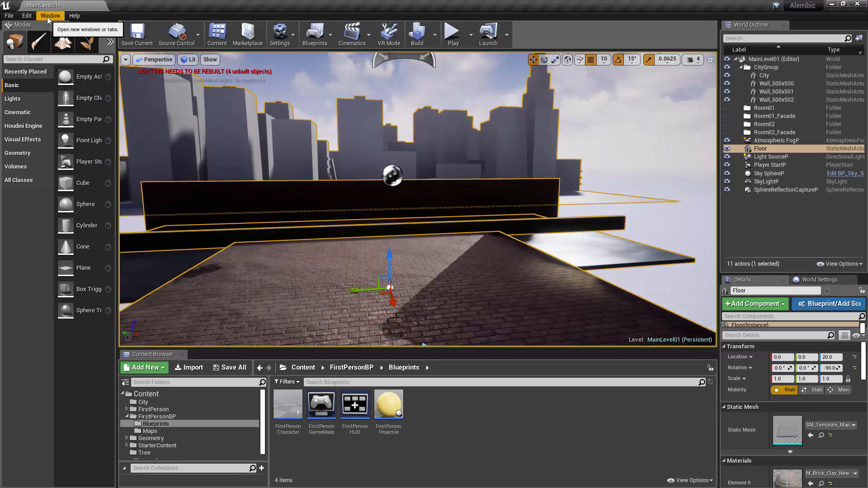
Open the Levels window and toggle the Persistent Level's visibility off and back on.
left_click(49, 15)
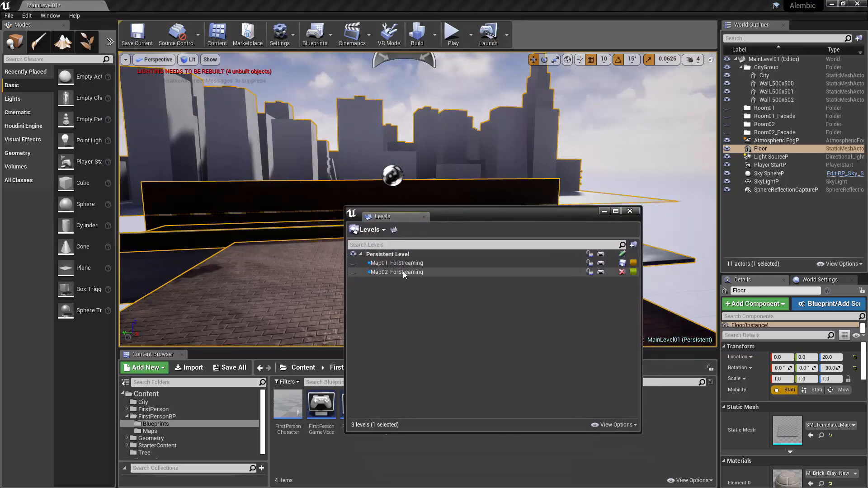
left_click(353, 258)
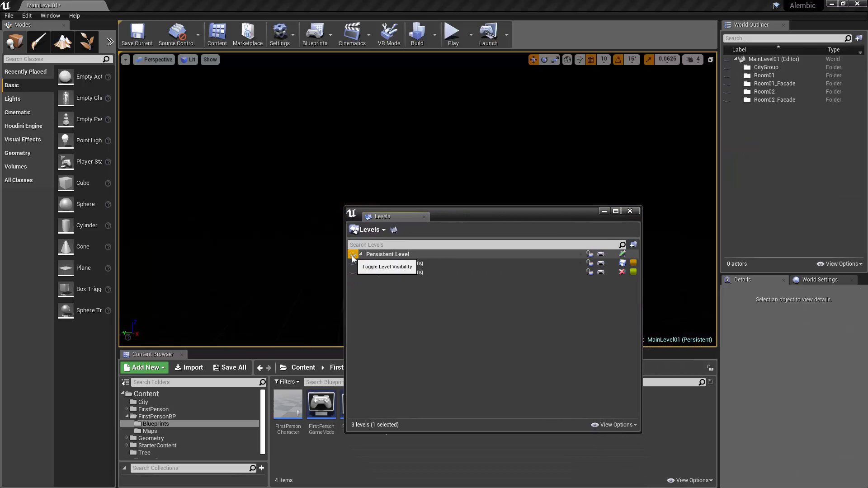
left_click(353, 254)
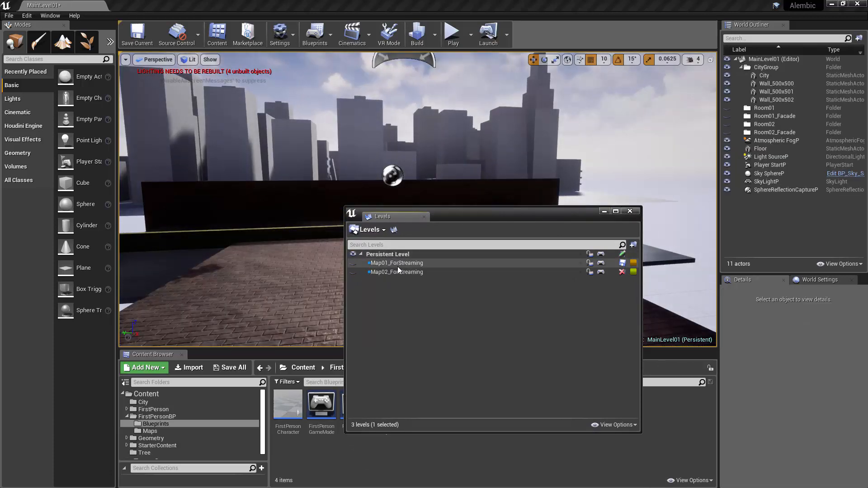
Toggle visibility so Map01_ForStreaming and Map02_ForStreaming both show in the scene.
left_click(353, 272)
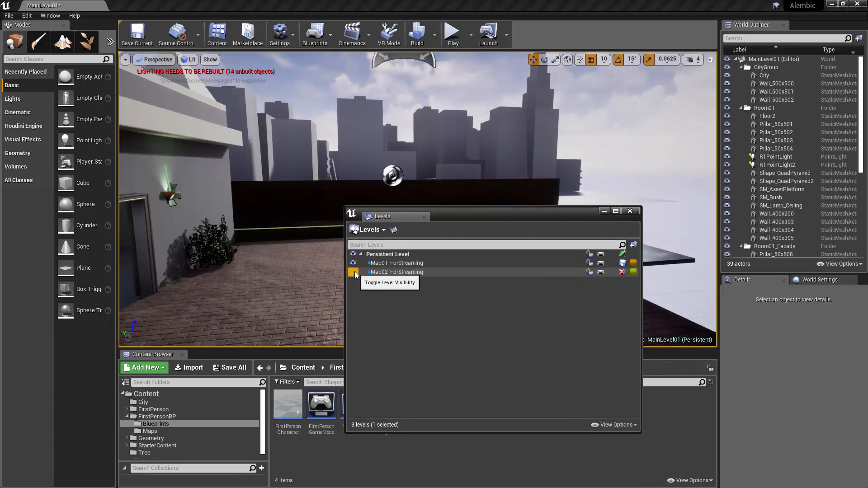
left_click(353, 272)
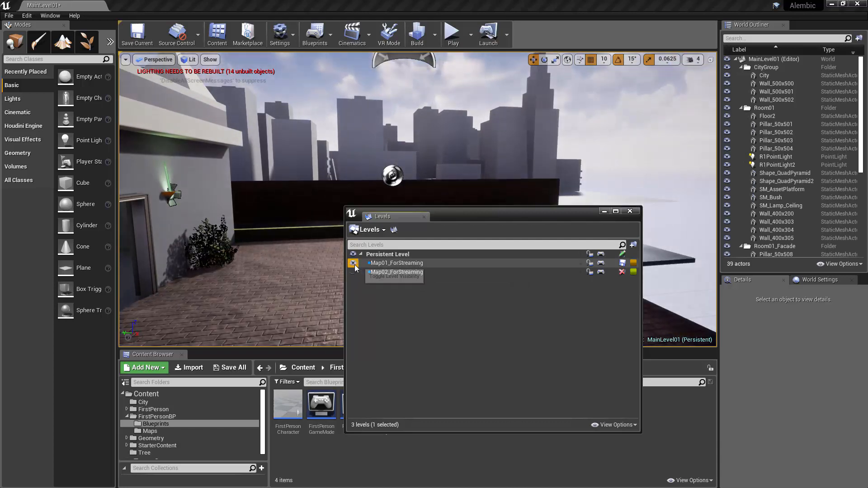
left_click(353, 272)
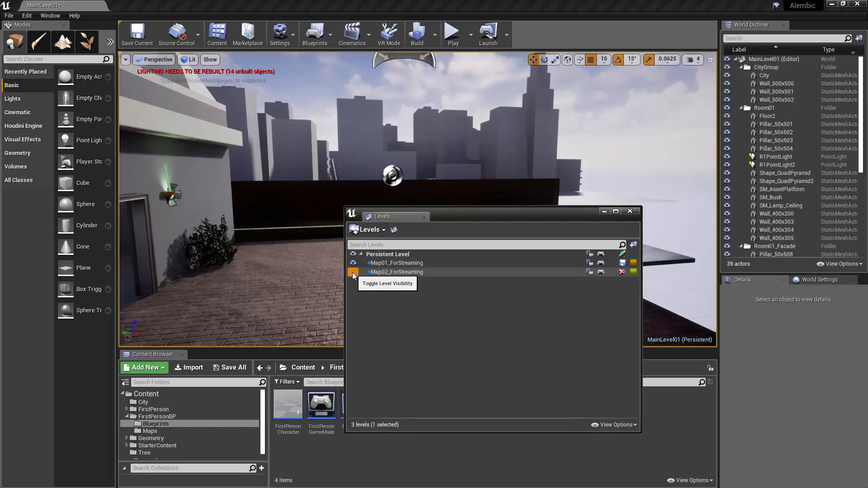
left_click(353, 272)
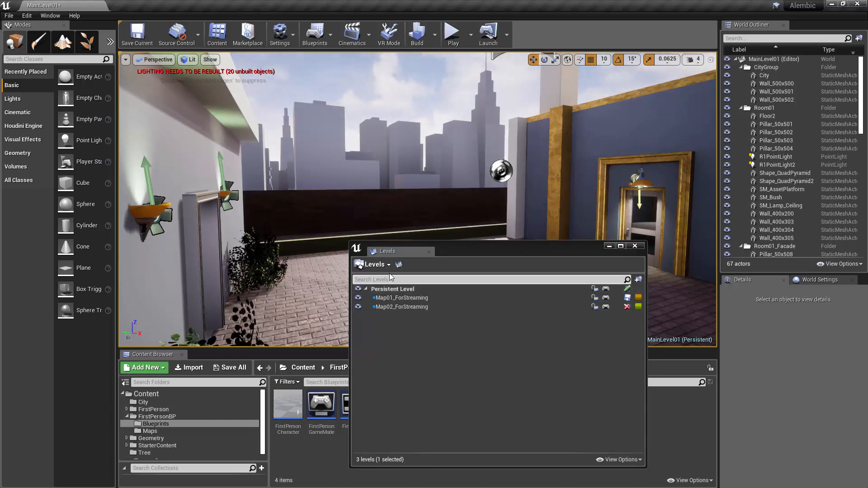
Create and save a new sublevel named CityStream from the Levels window.
left_click(374, 264)
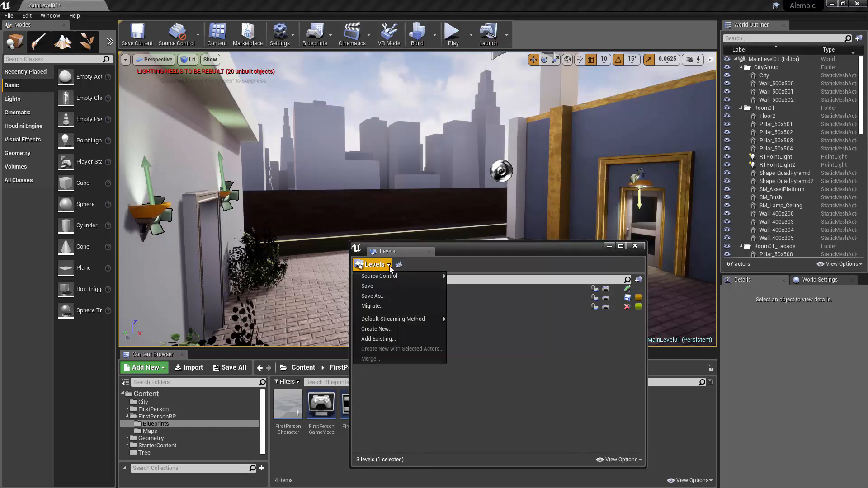
left_click(374, 264)
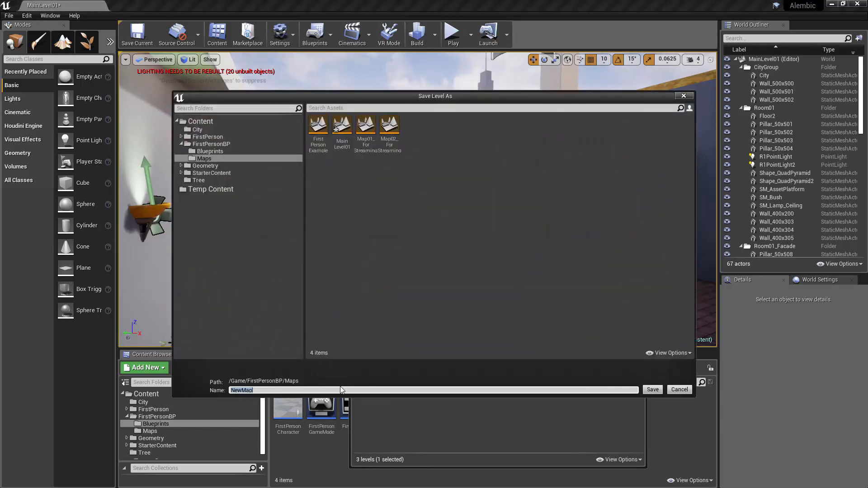
type("CityS")
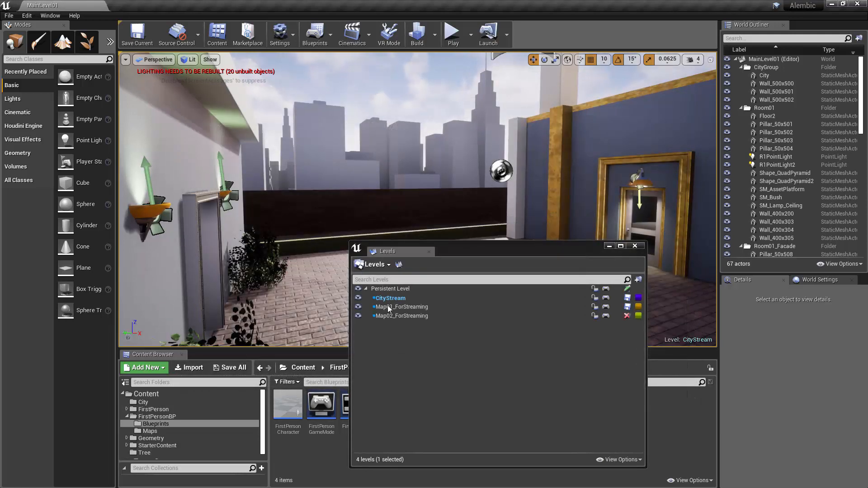
left_click(390, 298)
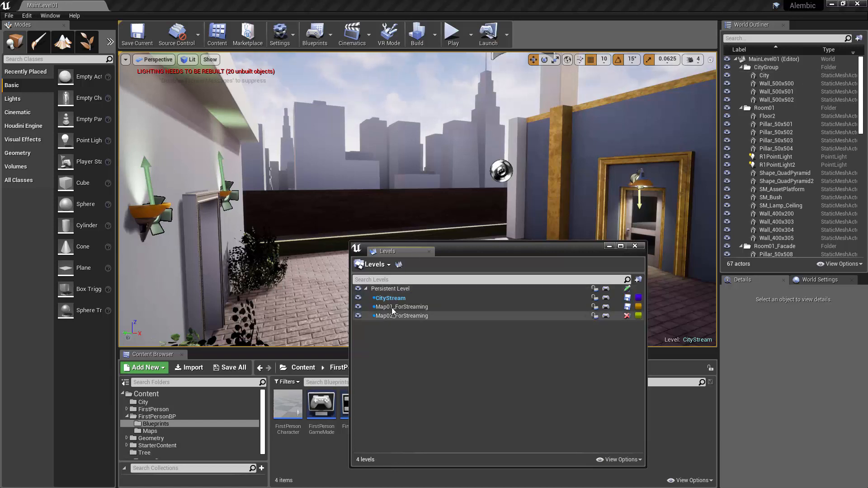
mouse_move(390, 298)
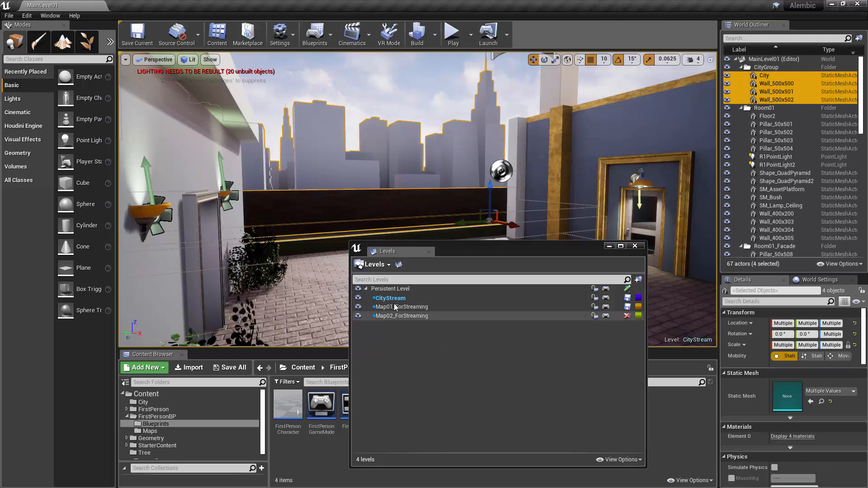
Move the City mesh and three walls into CityStream, then toggle its visibility off and on.
right_click(402, 307)
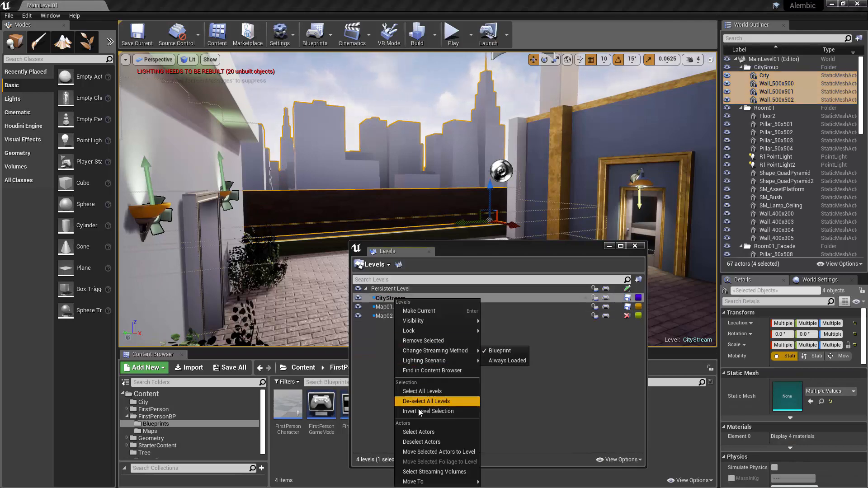
mouse_move(438, 451)
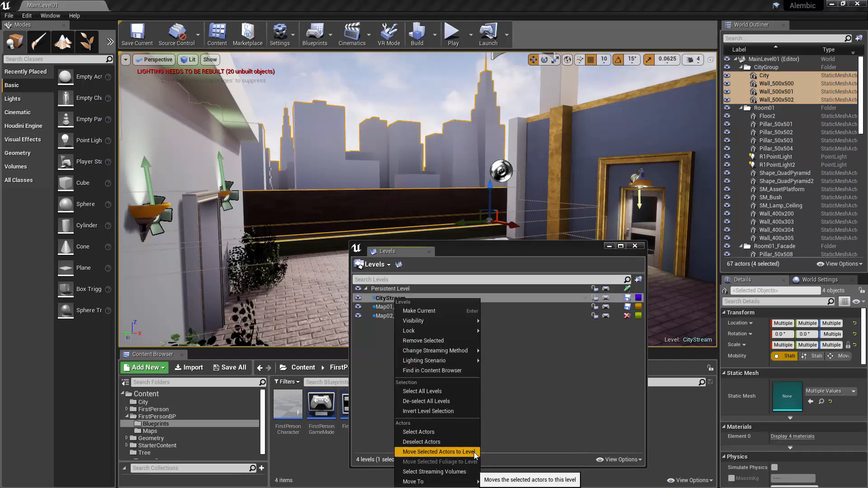
left_click(438, 452)
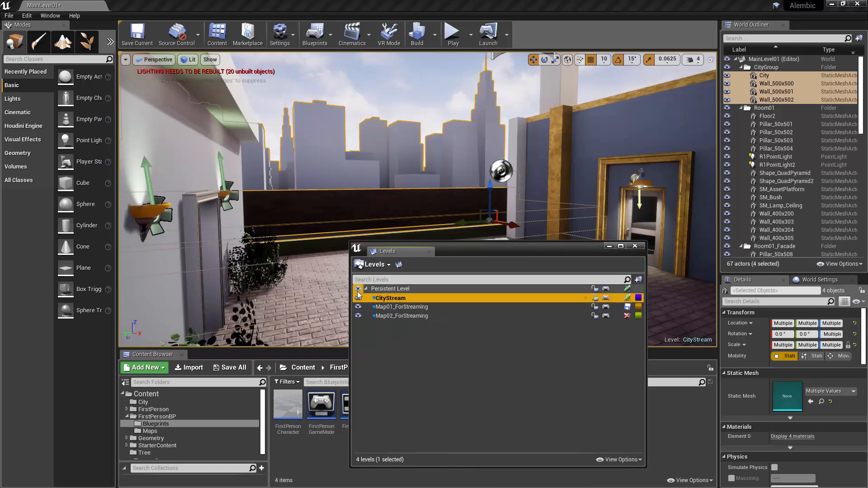
left_click(358, 298)
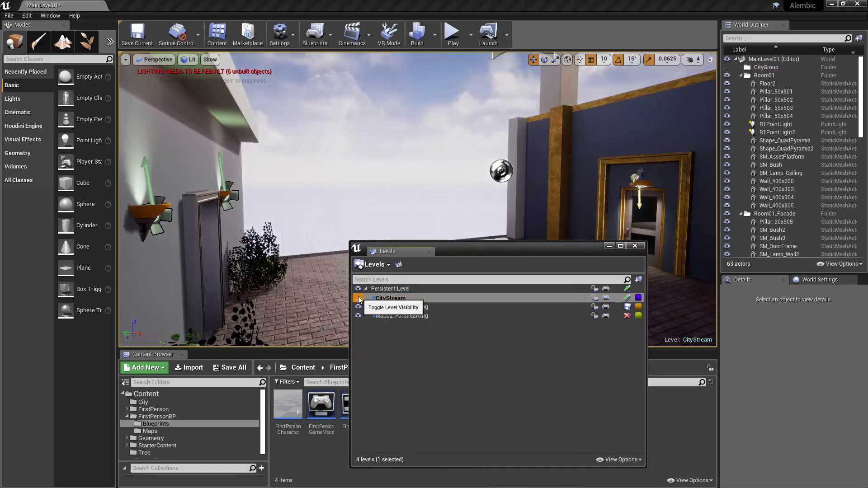
left_click(359, 298)
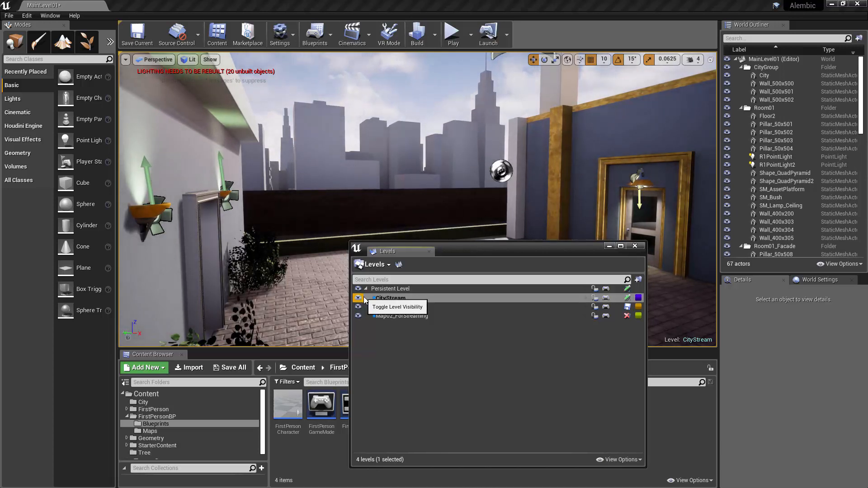
left_click(359, 298)
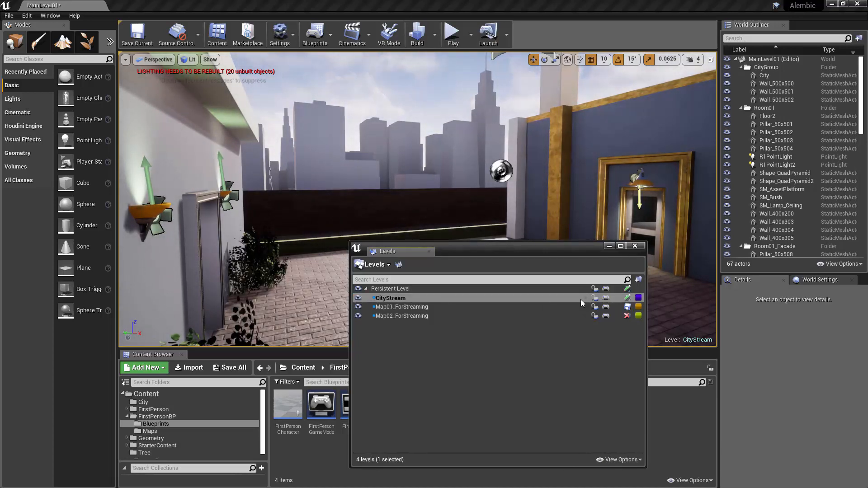
mouse_move(594, 298)
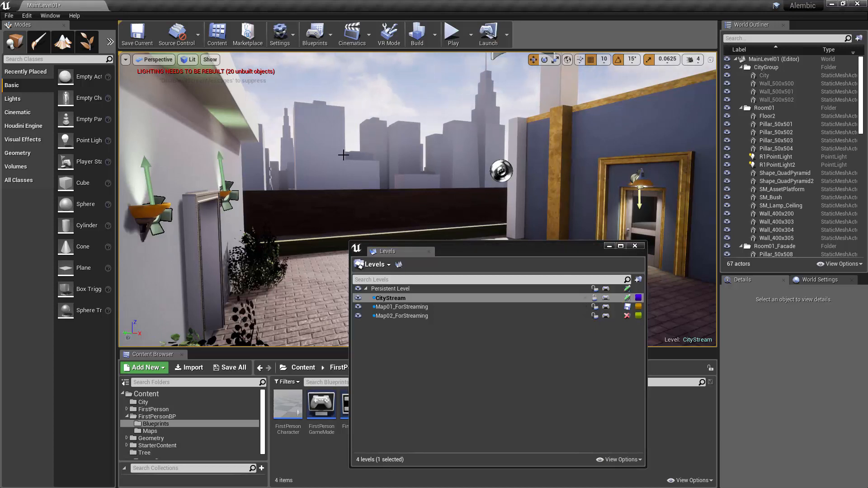
mouse_move(605, 298)
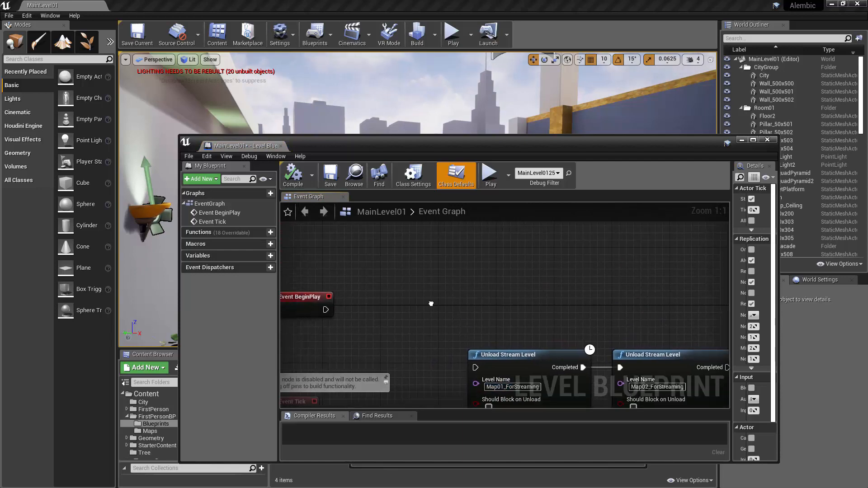
Add a Load Stream Level node to the event graph by searching 'stream'.
right_click(431, 303)
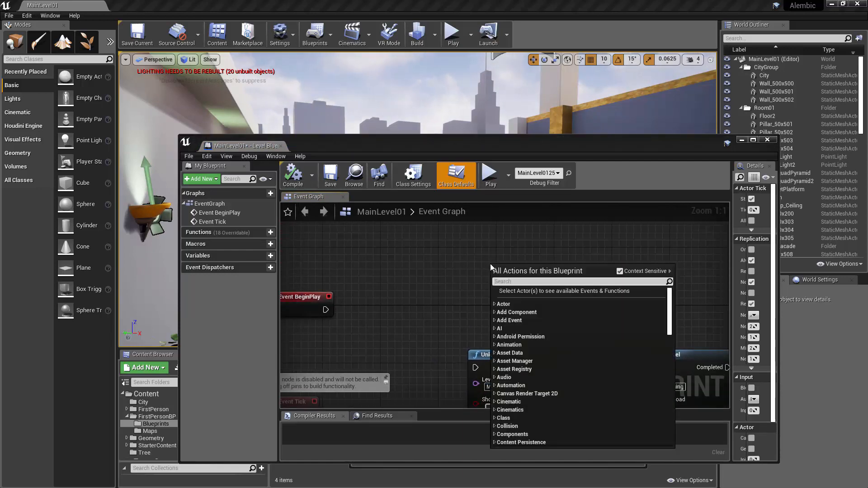
type("stream")
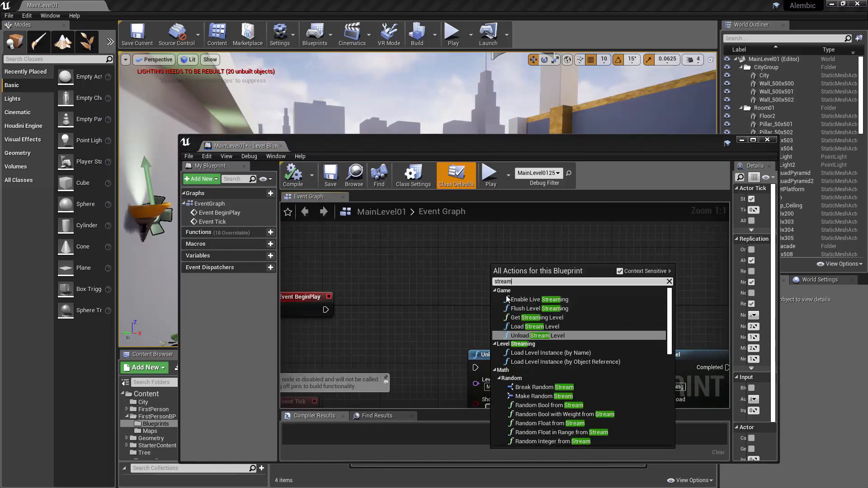
left_click(535, 326)
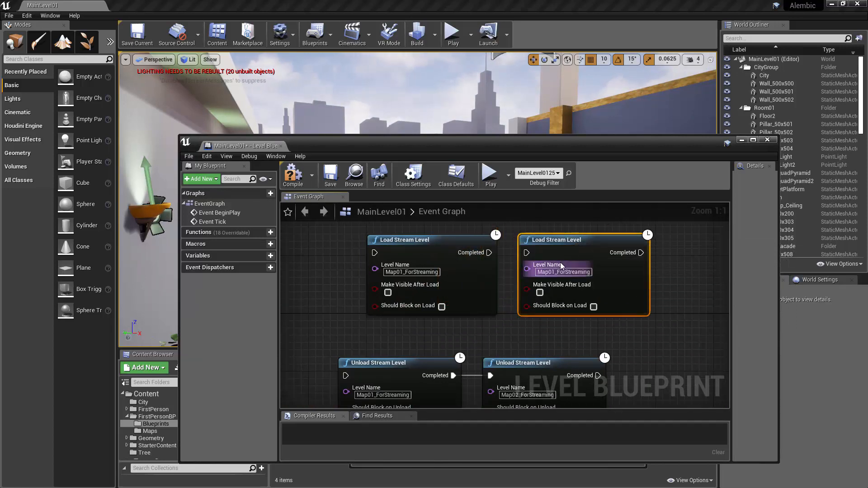
mouse_move(559, 264)
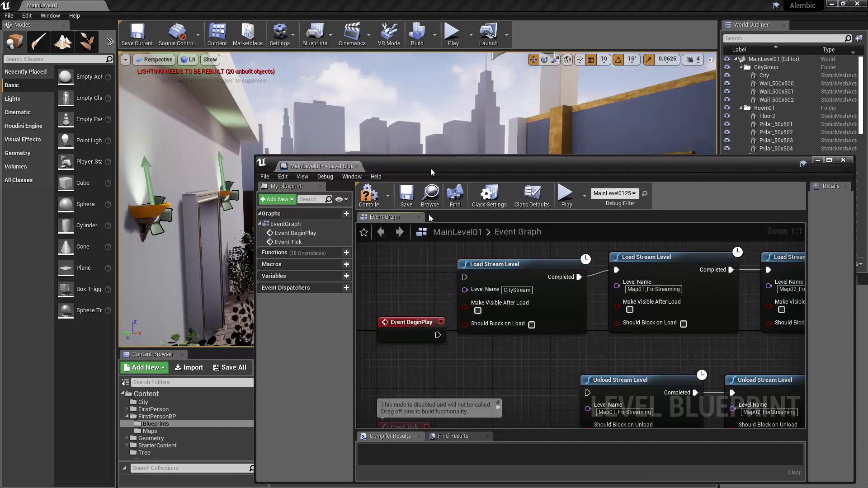
Play-test the level twice, stopping each play session to return to editing.
left_click(453, 33)
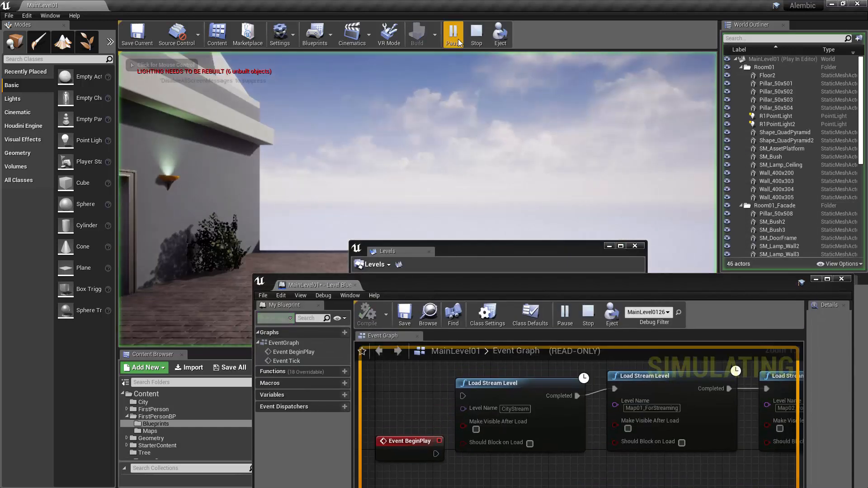
left_click(453, 34)
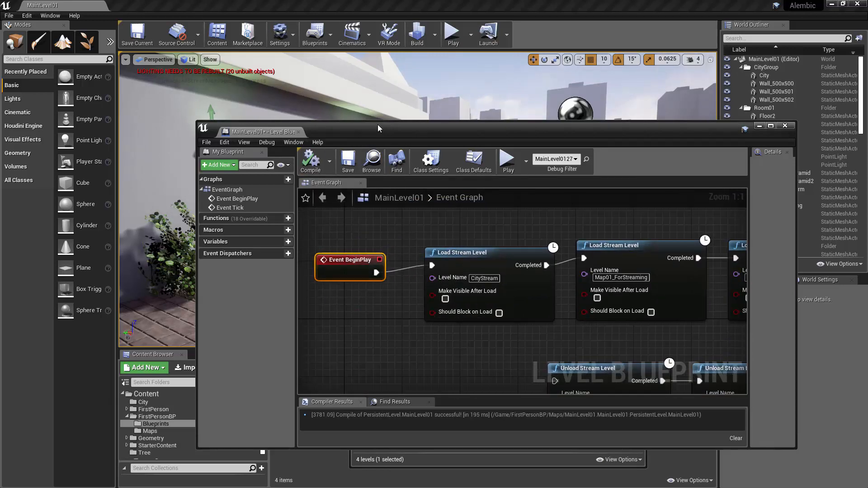
left_click(451, 31)
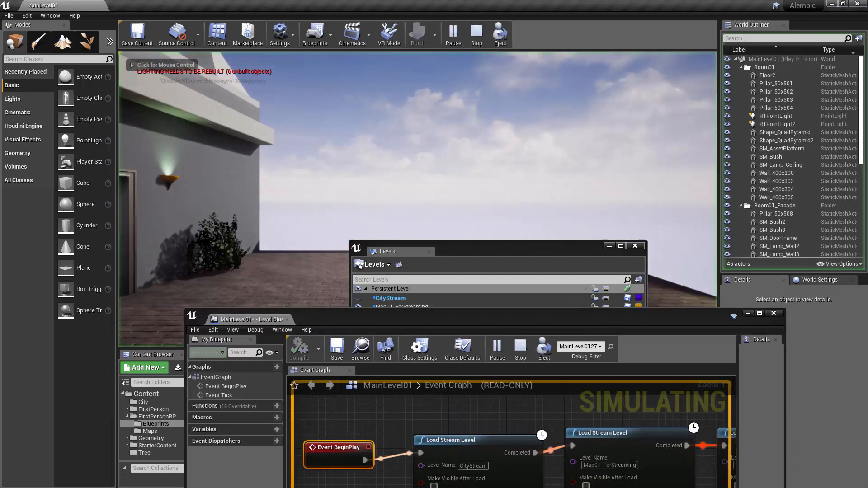
left_click(475, 34)
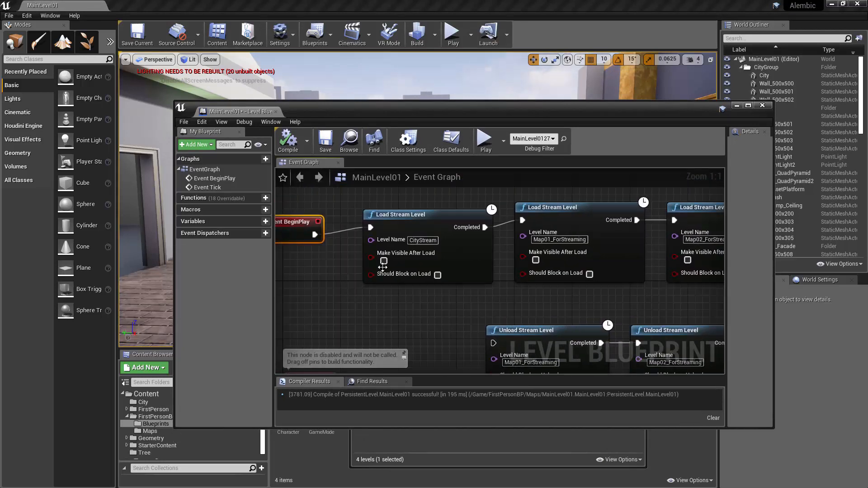
Tick Make Visible After Load for CityStream, then run and stop a play session.
left_click(383, 260)
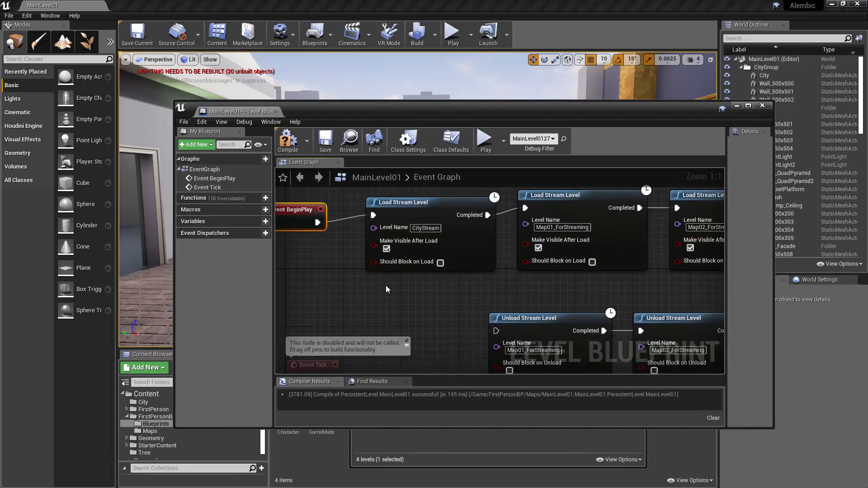
mouse_move(437, 280)
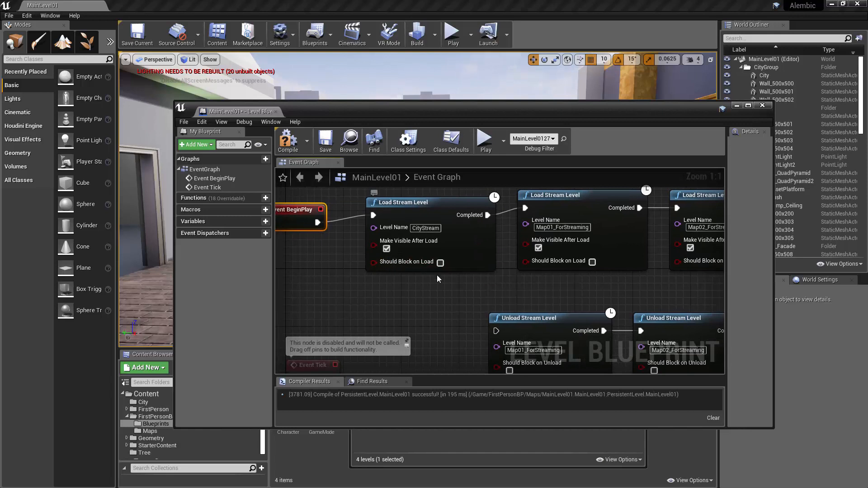
mouse_move(458, 282)
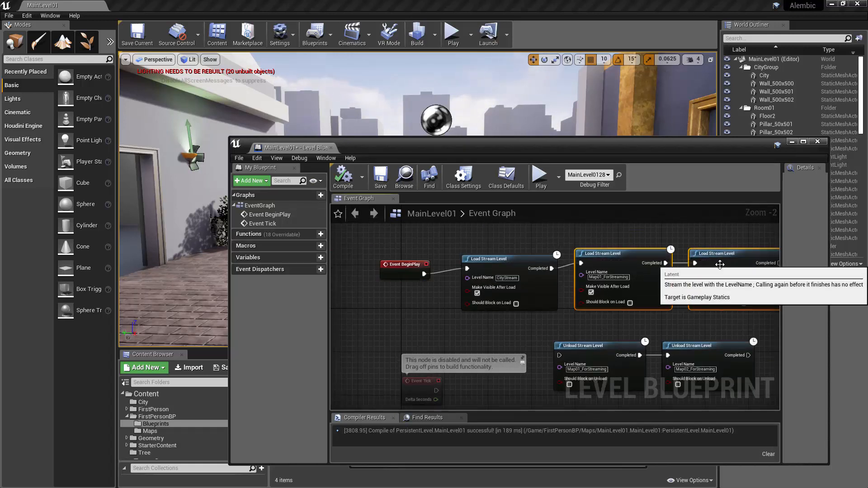
mouse_move(575, 245)
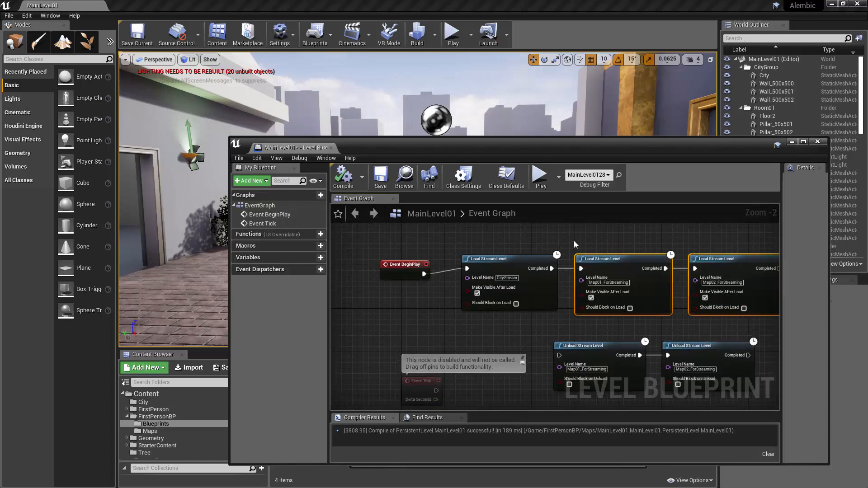
mouse_move(404, 263)
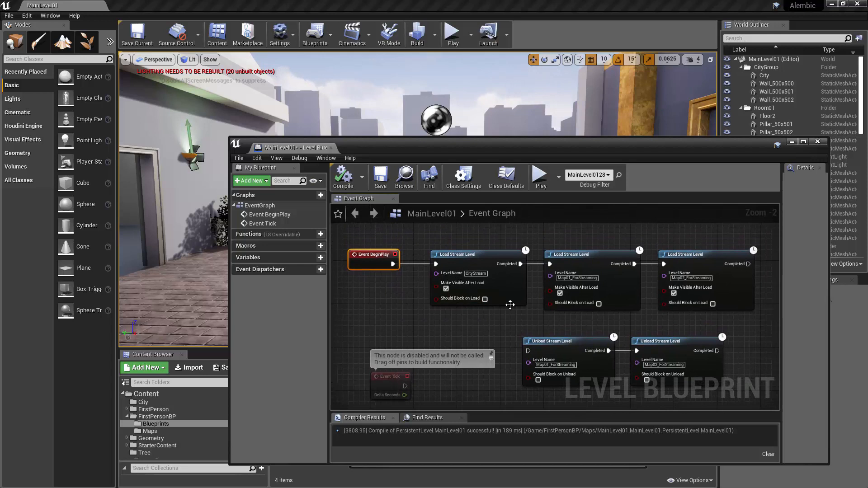
mouse_move(389, 253)
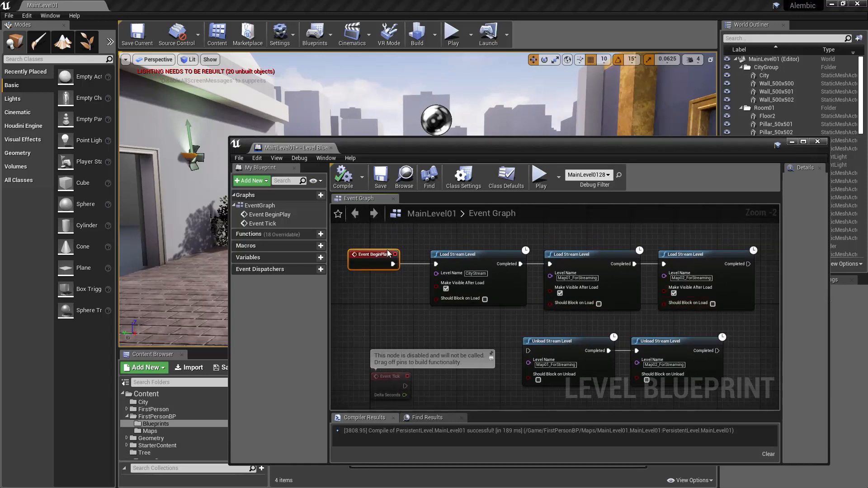
mouse_move(537, 237)
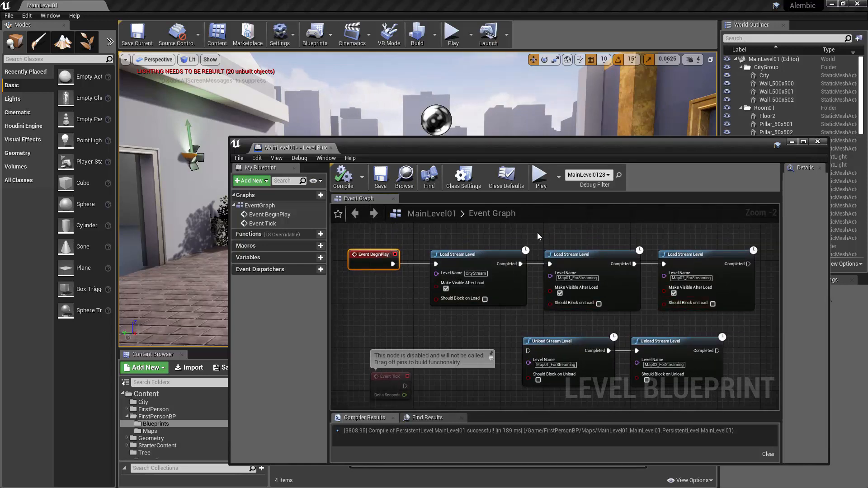
mouse_move(675, 237)
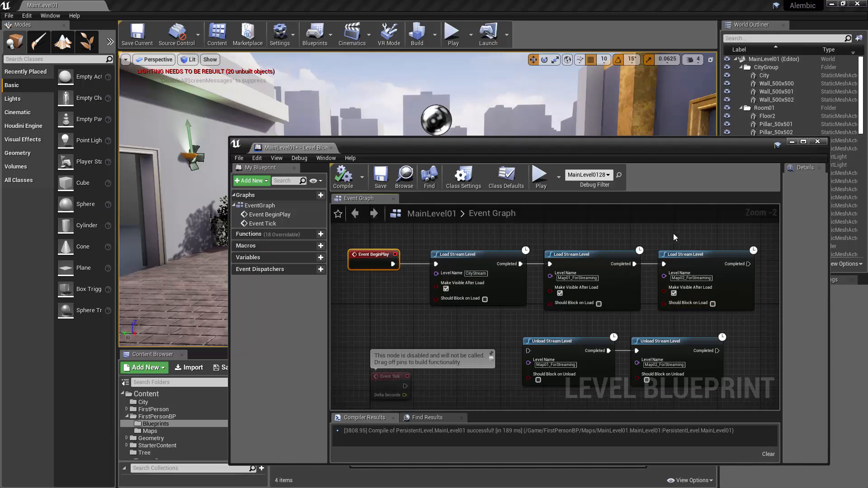
mouse_move(416, 242)
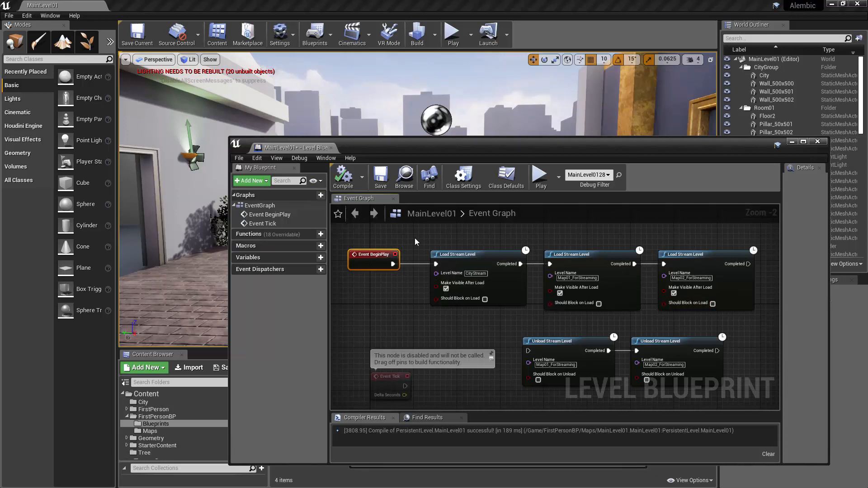
mouse_move(558, 251)
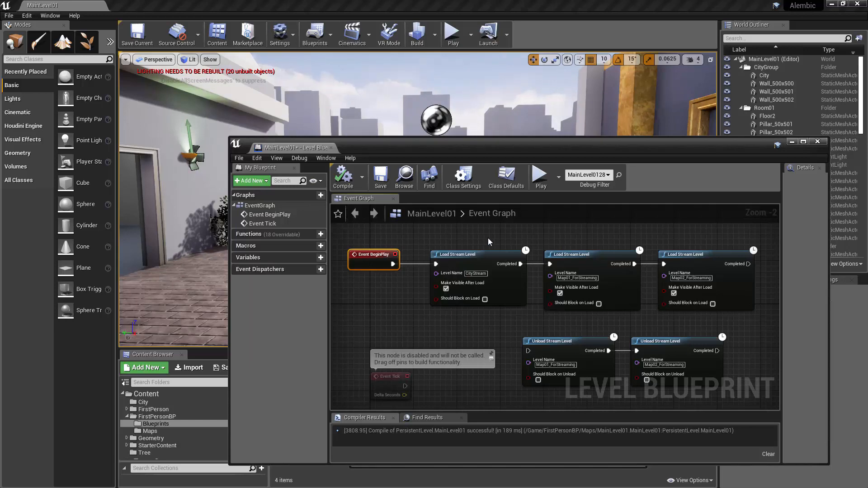
mouse_move(453, 32)
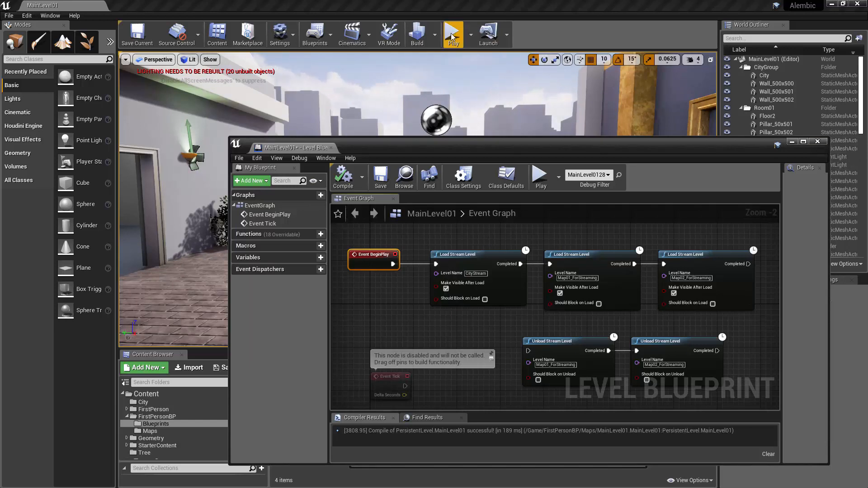
left_click(453, 32)
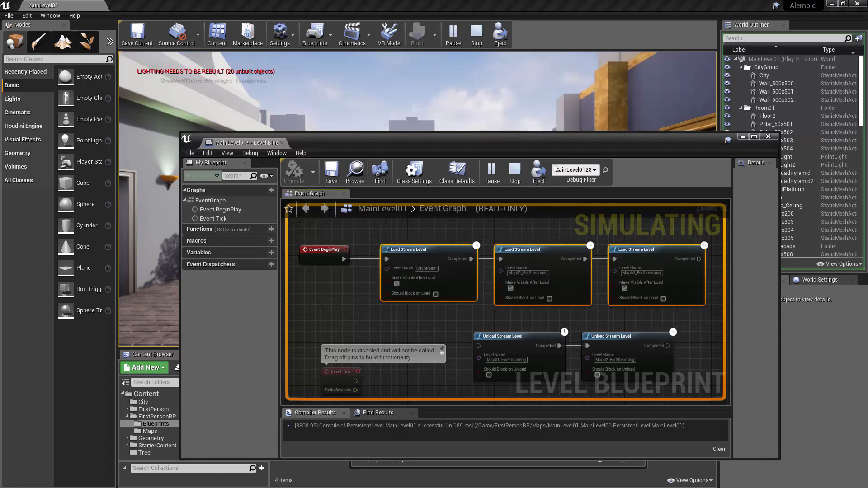
left_click(475, 31)
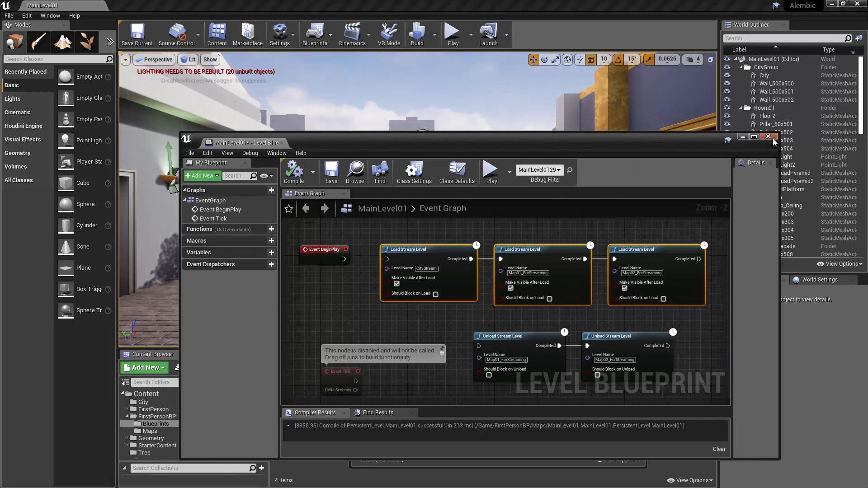
Close the Level Blueprint editor, then run and end a play session.
left_click(452, 31)
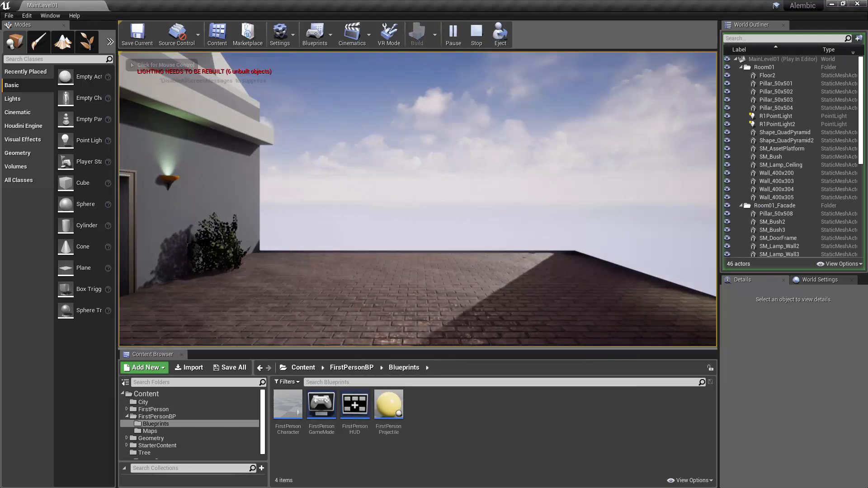
left_click(475, 35)
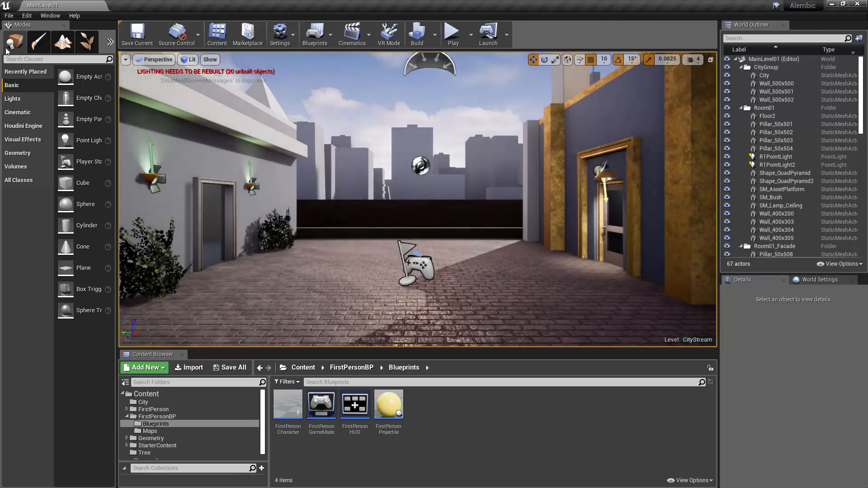
Place a Level Streaming Volume and Alt-drag a duplicate further along the plaza.
type("stream")
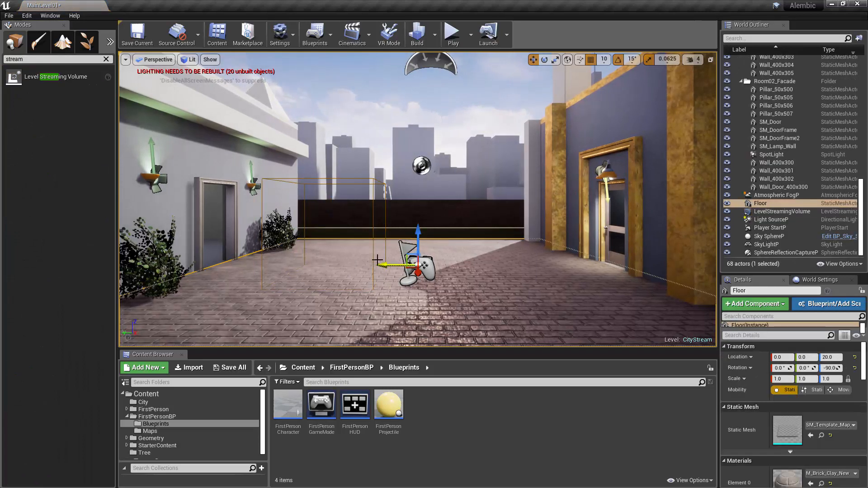
left_click(782, 211)
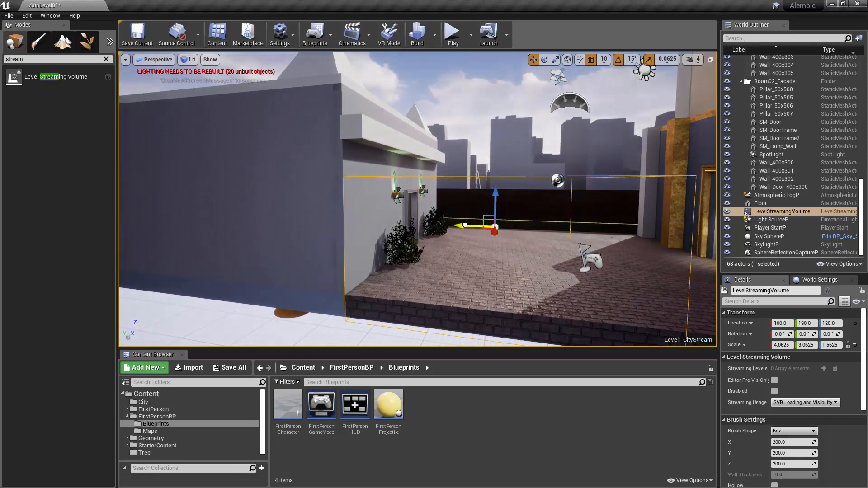
left_click_drag(462, 225, 418, 216)
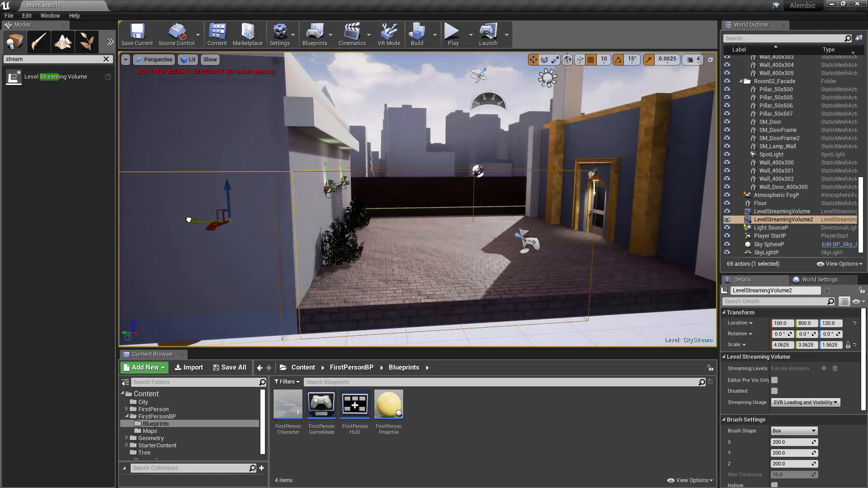
left_click(782, 212)
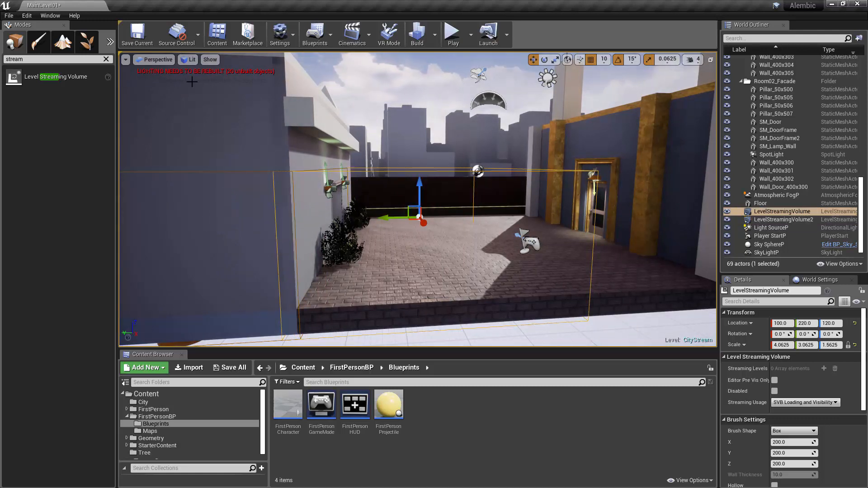
left_click(50, 15)
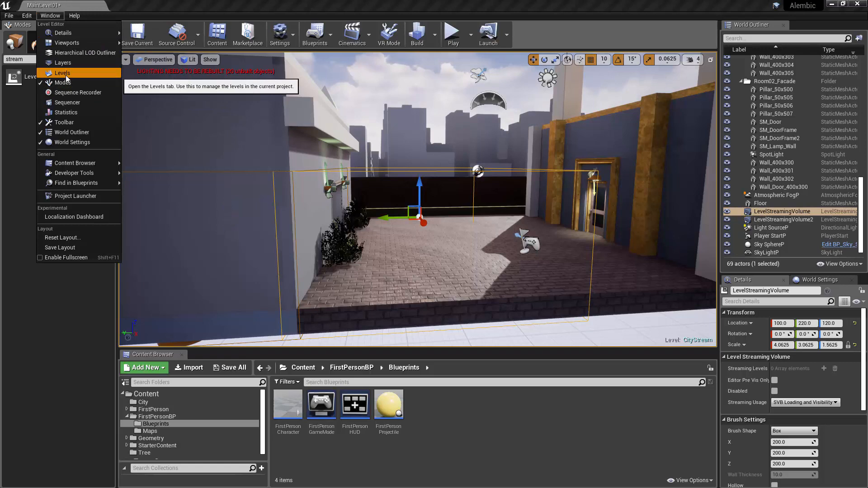
left_click(62, 72)
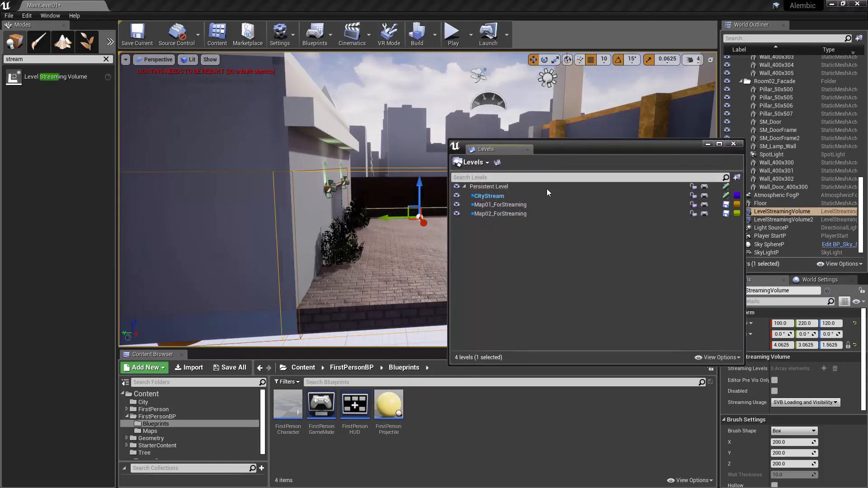
left_click(497, 162)
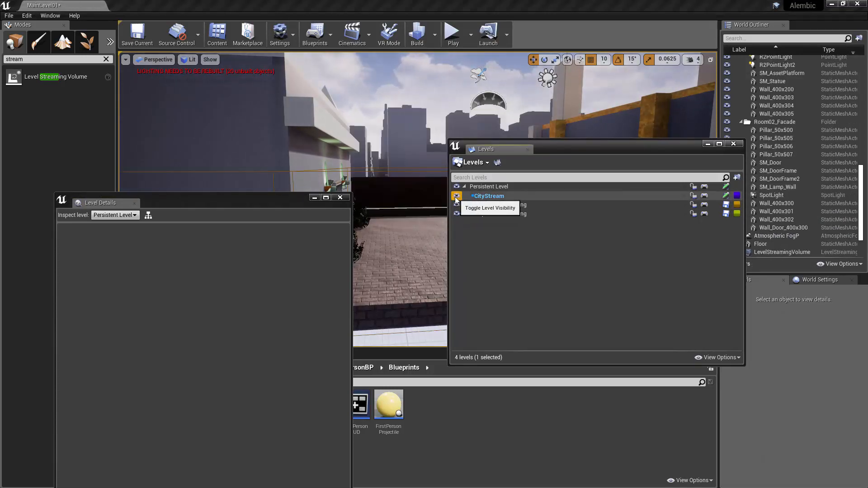
left_click(457, 196)
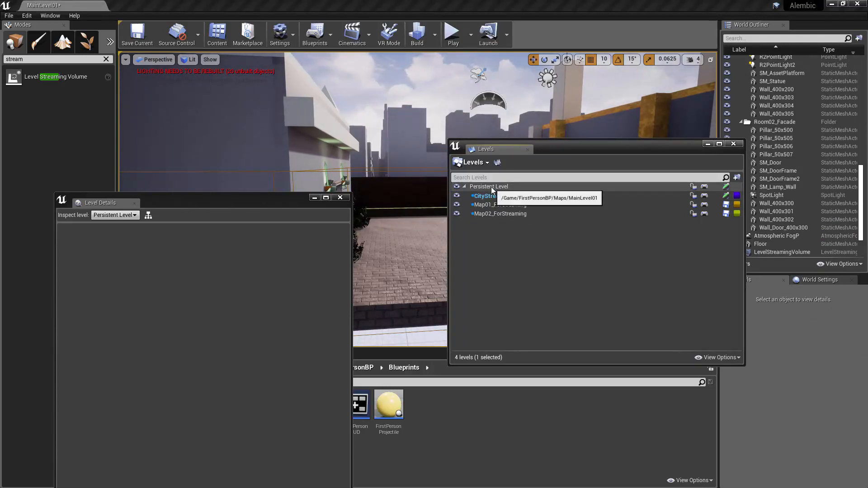
left_click(488, 186)
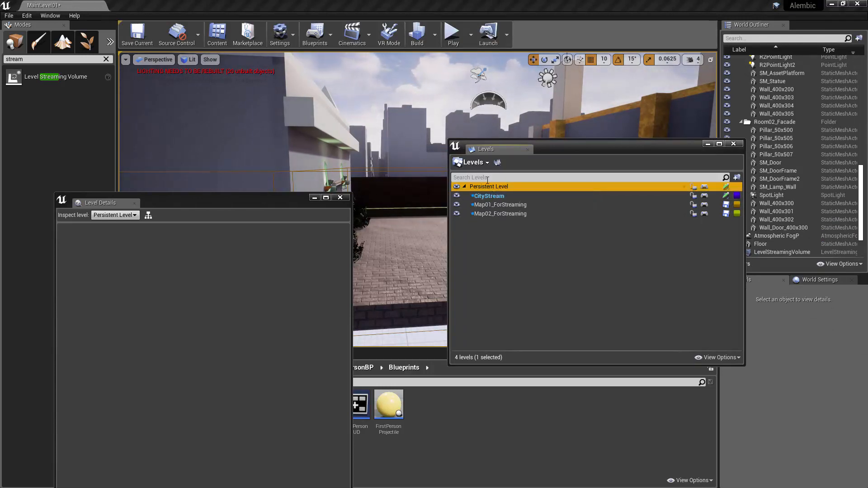
left_click(488, 195)
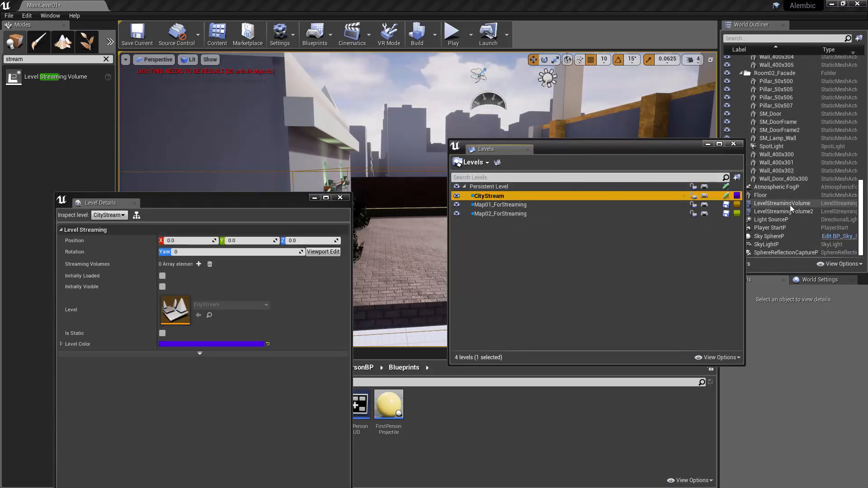
left_click(783, 207)
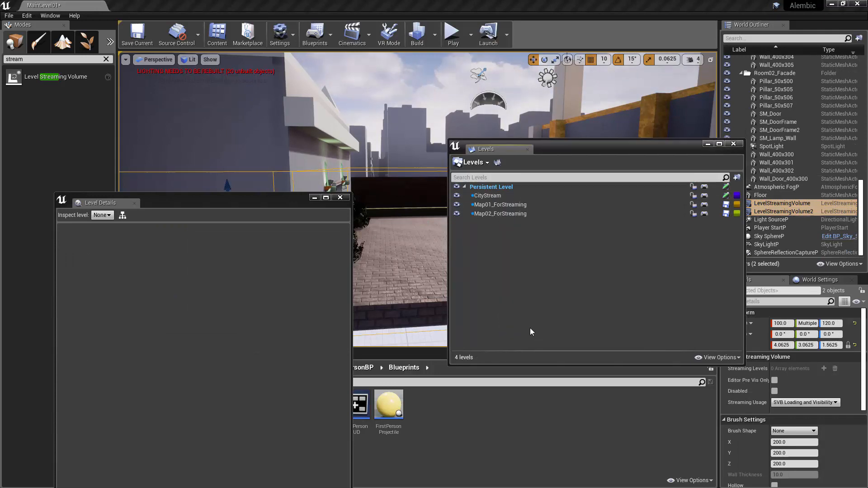
left_click(491, 187)
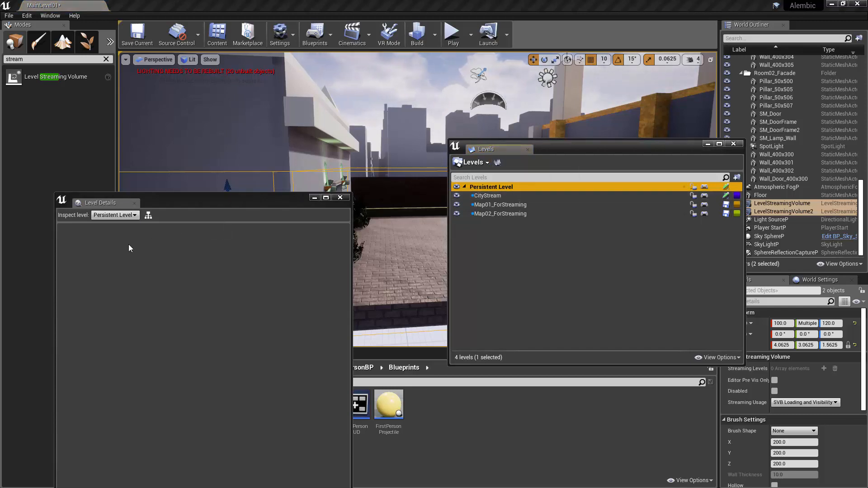
left_click(499, 204)
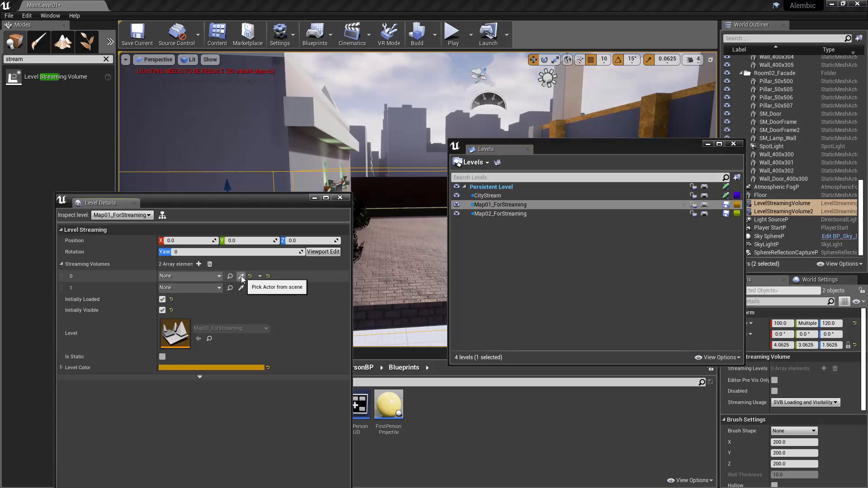
Pick both streaming volumes from the scene for Map01_ForStreaming, then view Map02_ForStreaming's settings.
left_click(241, 276)
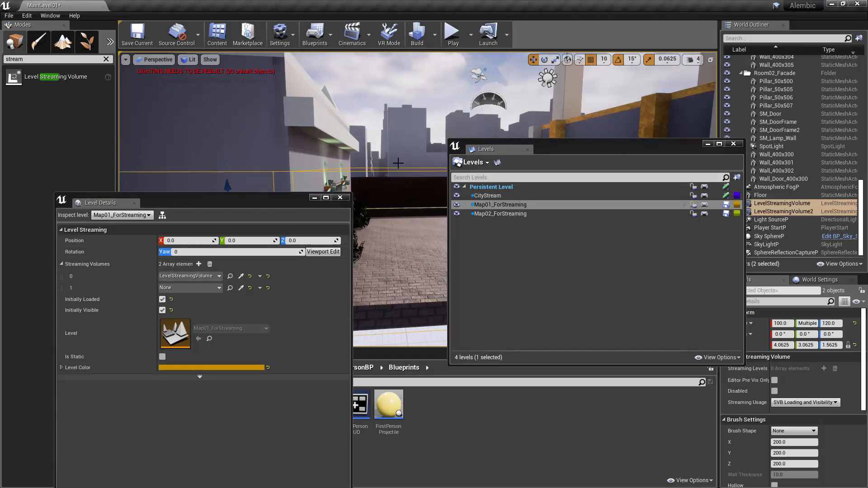
left_click(782, 203)
type("_MAIN")
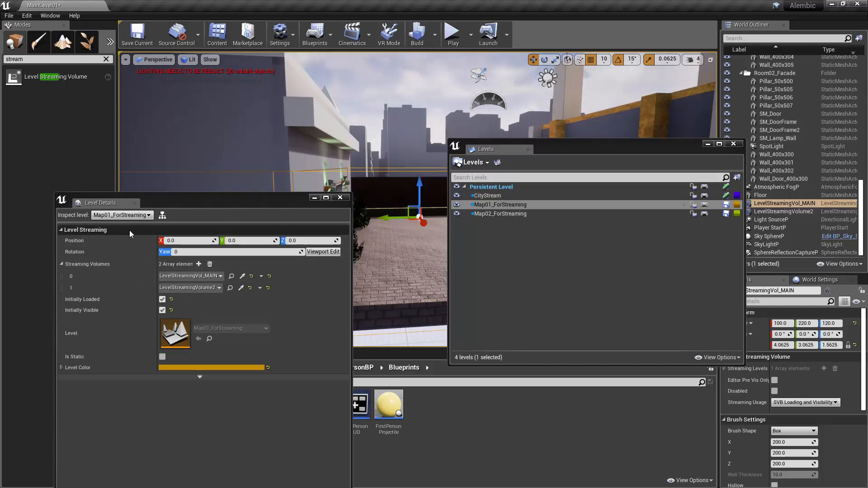
left_click(121, 215)
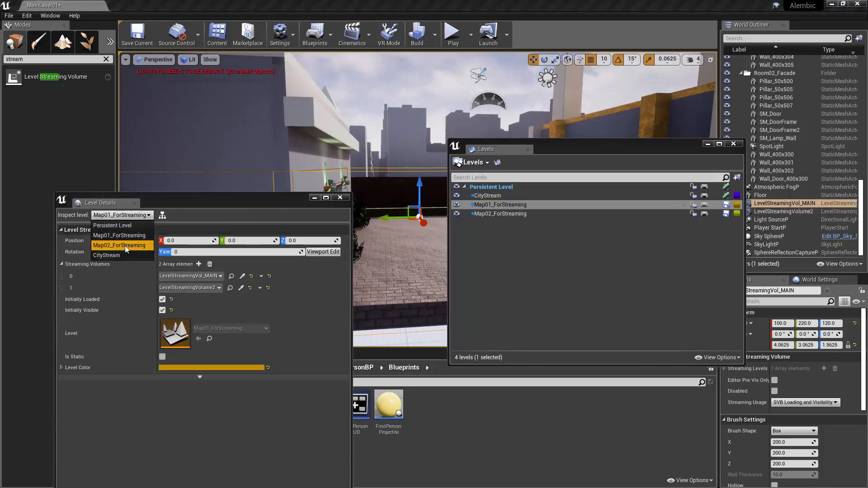
left_click(119, 246)
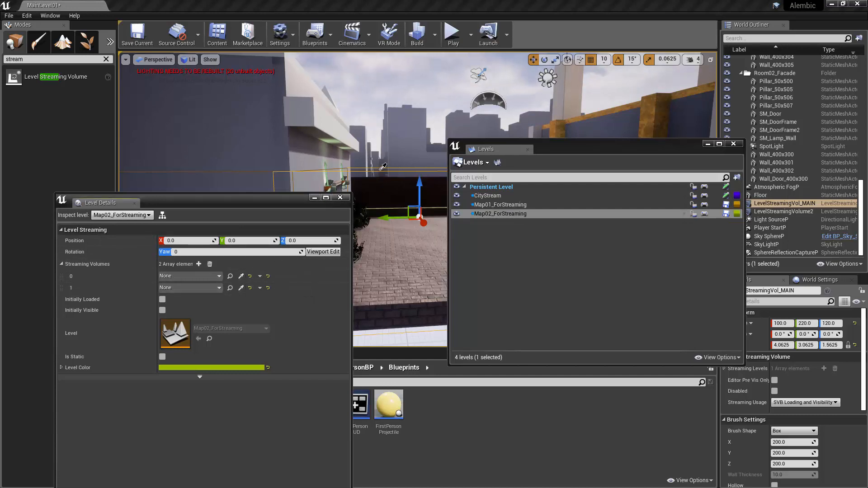
Add a streaming volume slot to CityStream and close the level panels.
left_click(148, 214)
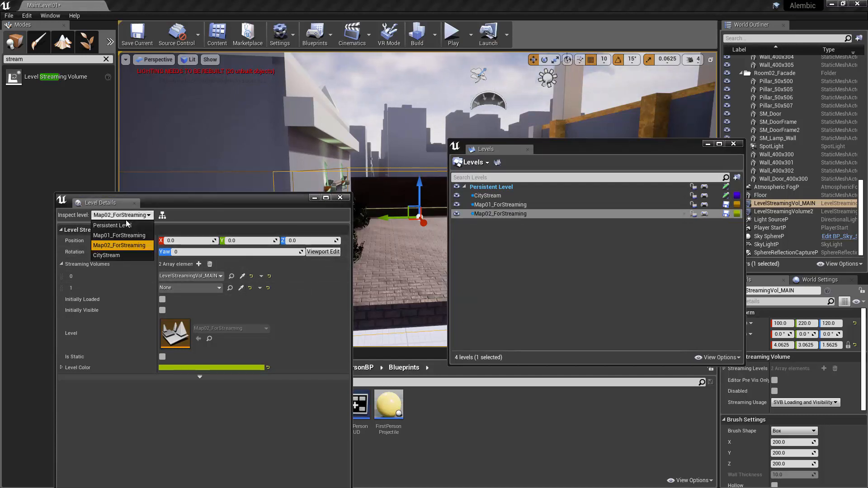
left_click(107, 255)
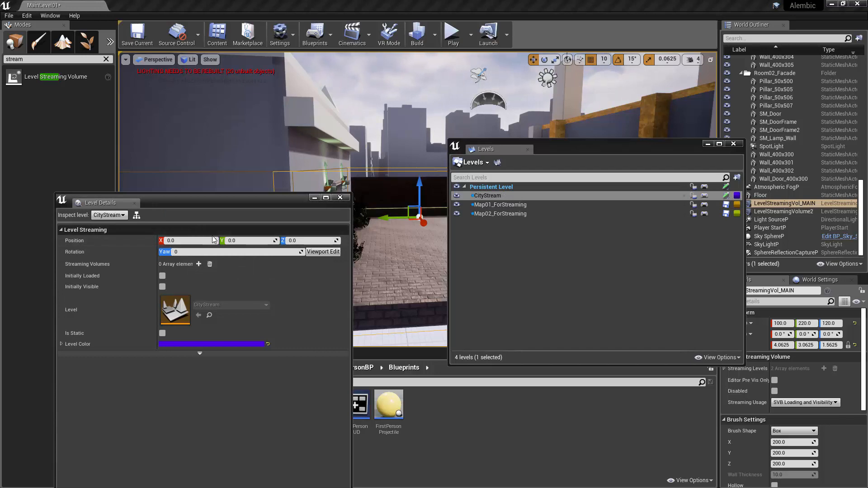
left_click(199, 265)
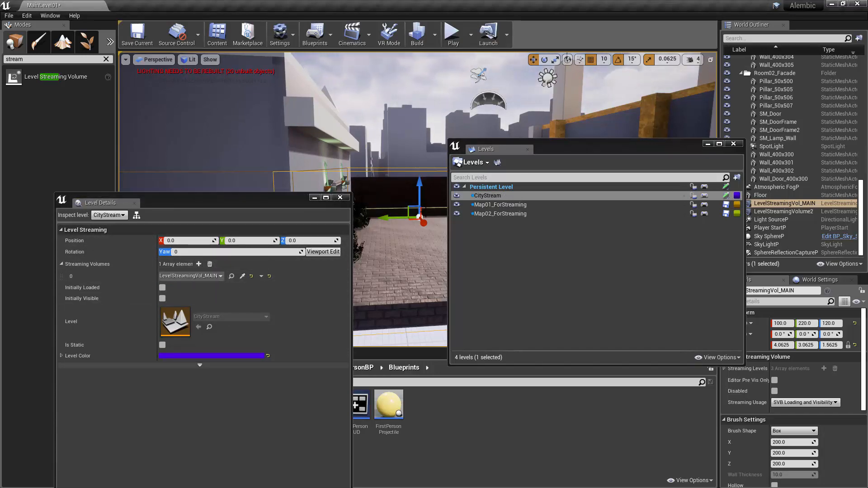
left_click(340, 197)
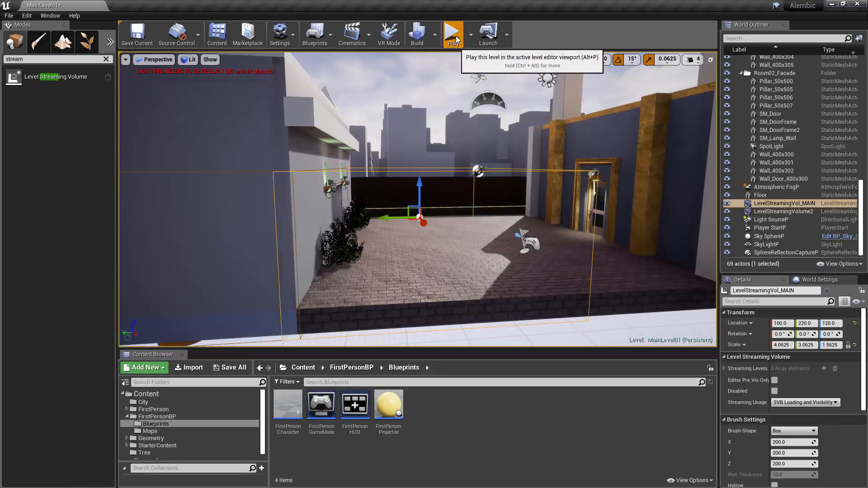
left_click(452, 33)
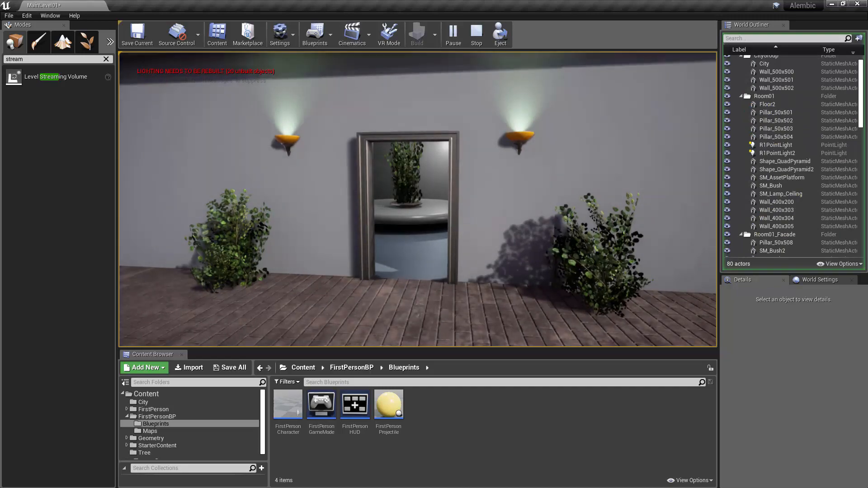
left_click(475, 34)
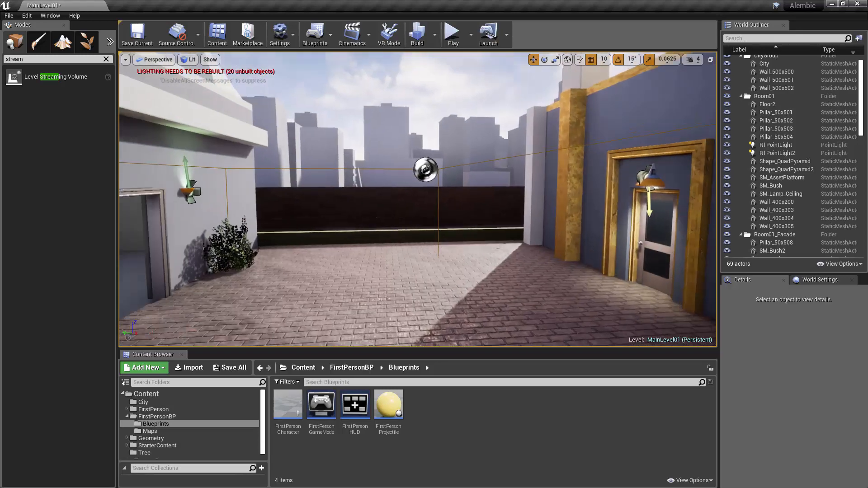
Reopen the Levels window, hide Map02_ForStreaming, and select the Persistent Level.
left_click(50, 15)
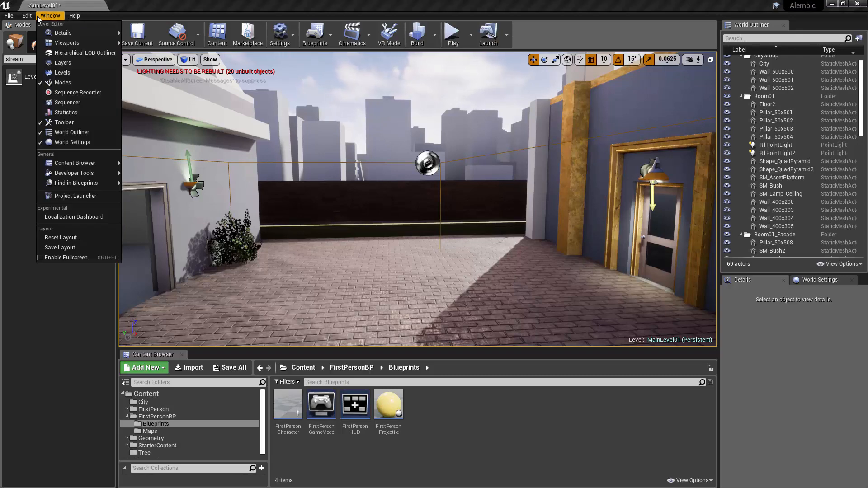
left_click(60, 72)
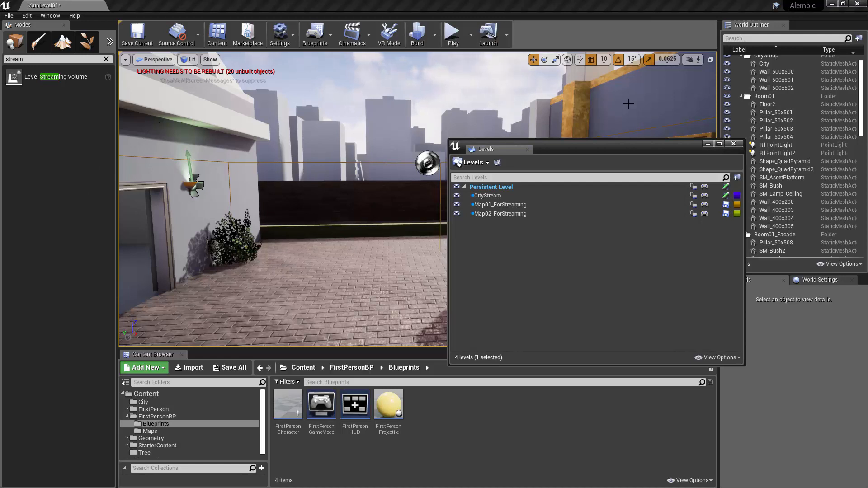
mouse_move(456, 204)
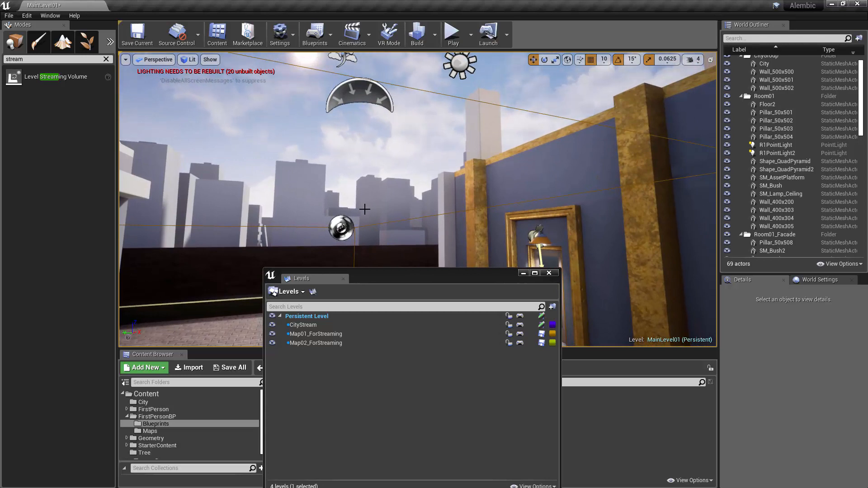
left_click(302, 325)
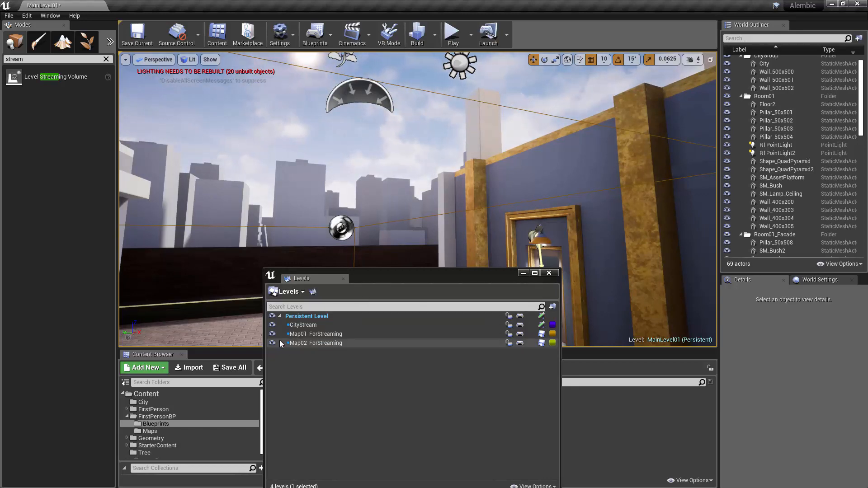
left_click(272, 343)
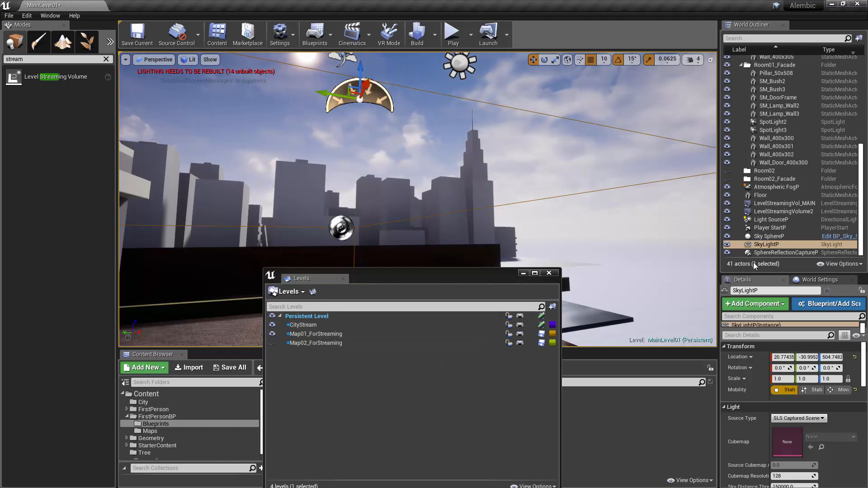
mouse_move(767, 244)
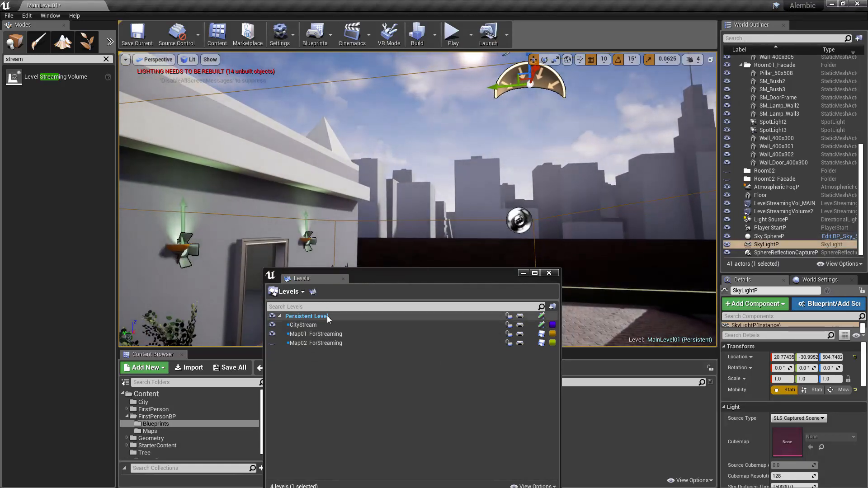
left_click(306, 316)
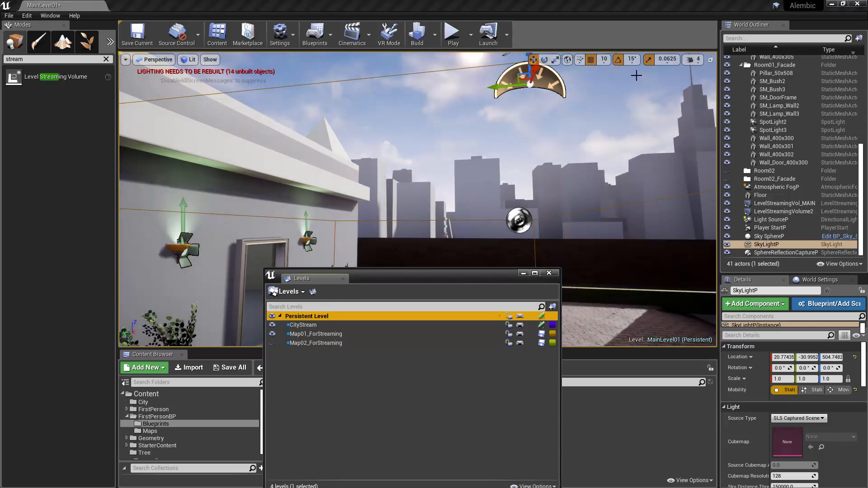